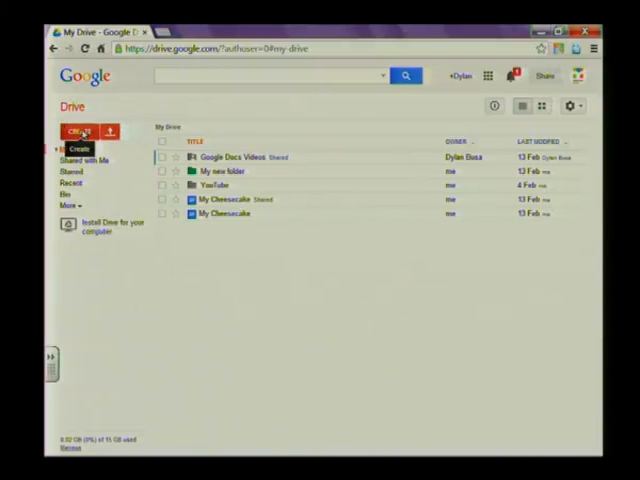
- Create a new Google Slides presentation from Google Drive's CREATE menu
{"action": "left_click", "coordinate": [80, 131]}
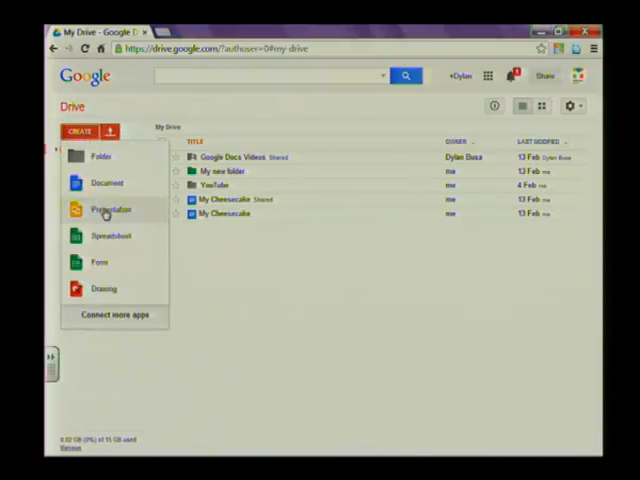
{"action": "left_click", "coordinate": [109, 209]}
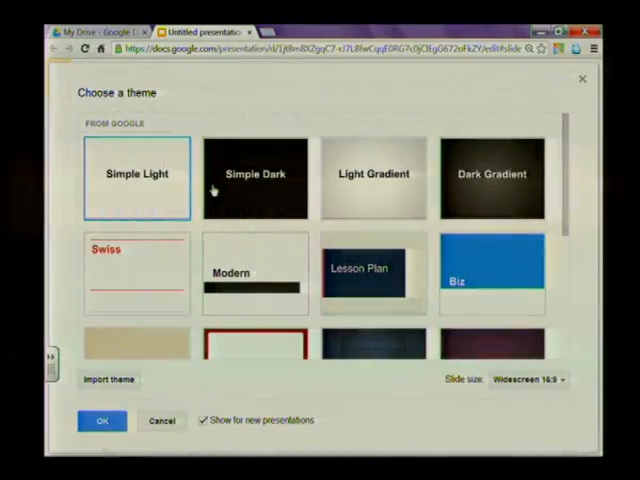
{"action": "mouse_move", "coordinate": [487, 218]}
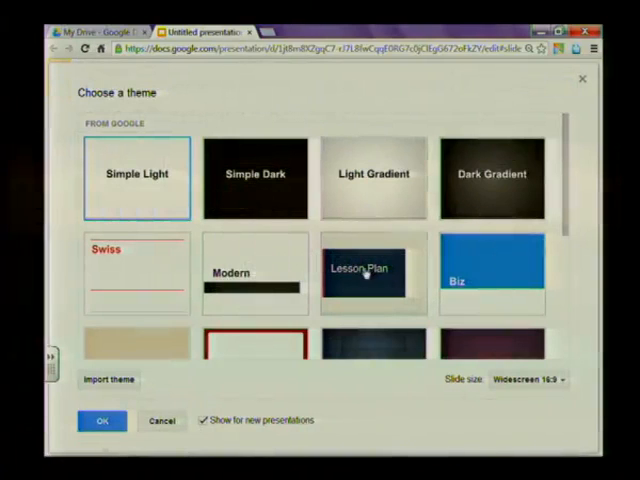
{"action": "mouse_move", "coordinate": [372, 273]}
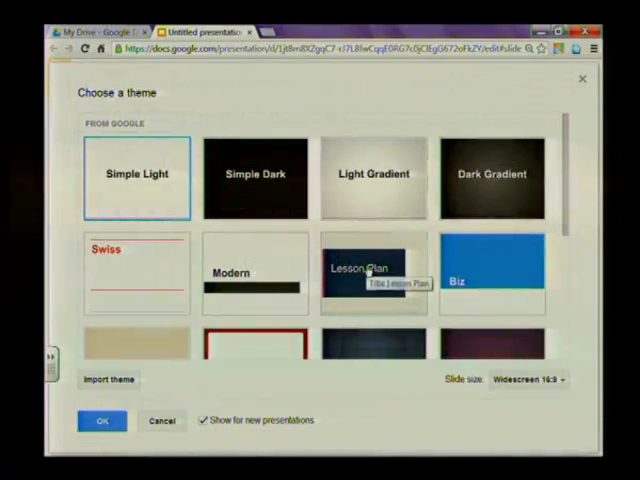
- Pick the Lesson Plan thumbnail in the theme picker
{"action": "left_click", "coordinate": [373, 273]}
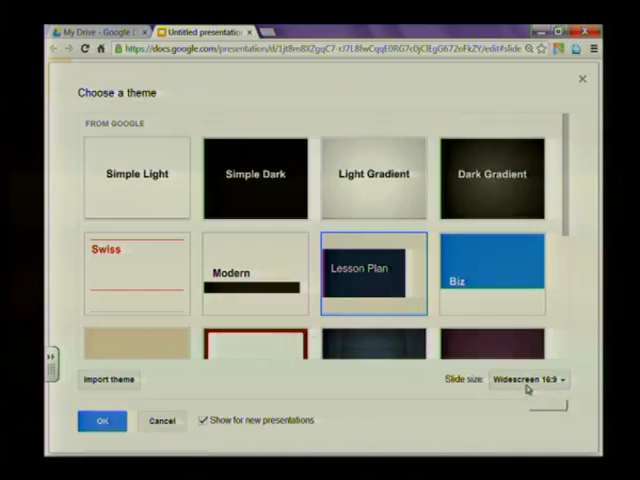
{"action": "mouse_move", "coordinate": [530, 379]}
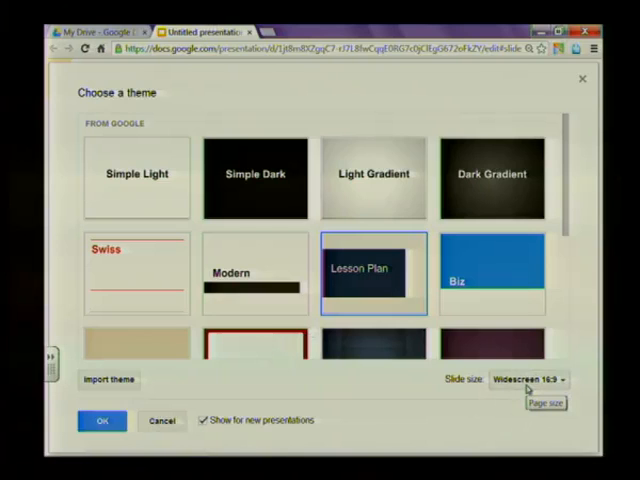
- Set the slide size to Standard 4:3 and confirm the Lesson Plan theme
{"action": "left_click", "coordinate": [528, 379]}
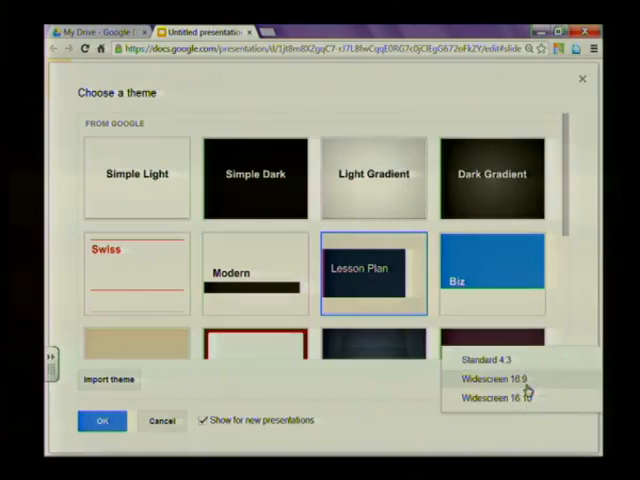
{"action": "mouse_move", "coordinate": [505, 360]}
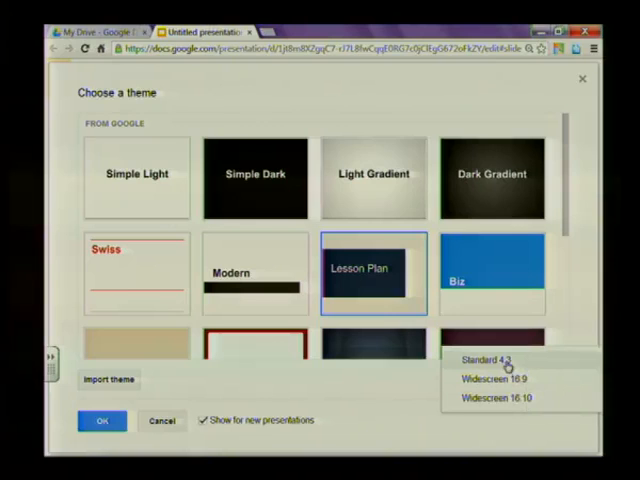
{"action": "left_click", "coordinate": [490, 359]}
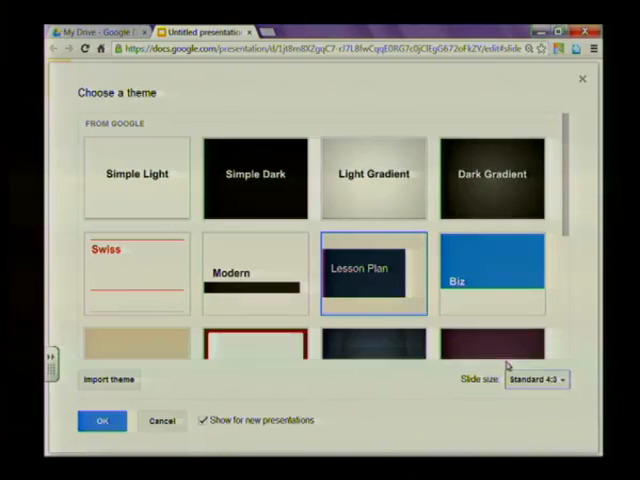
{"action": "left_click", "coordinate": [101, 420]}
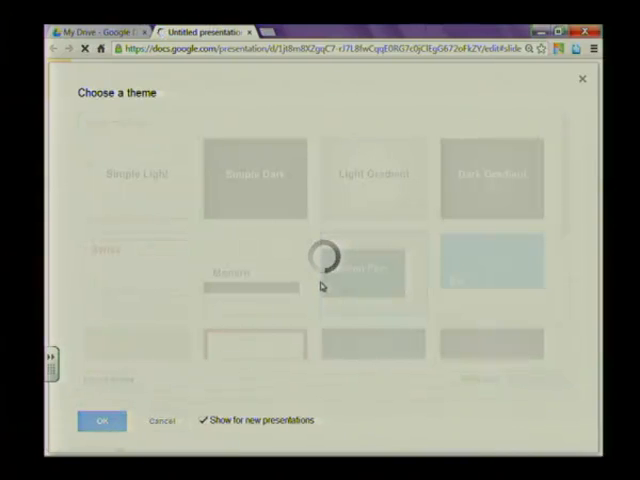
- Title the slide 'Linear Equations' with subtitle 'Grdae 10 Mathematics'
{"action": "left_click", "coordinate": [101, 420]}
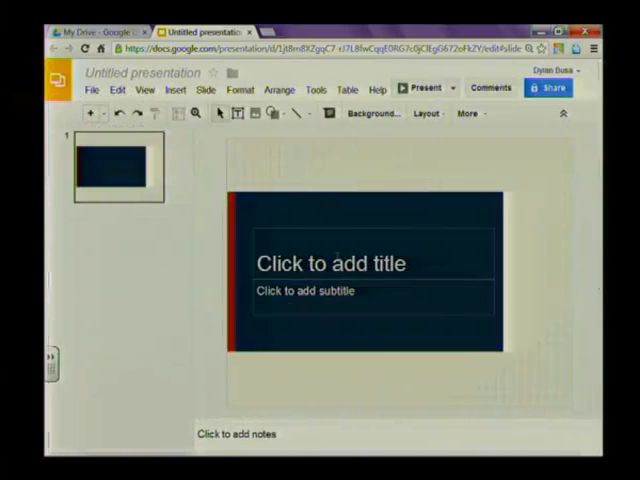
{"action": "left_click", "coordinate": [330, 263]}
{"action": "type", "text": "Linear Equations"}
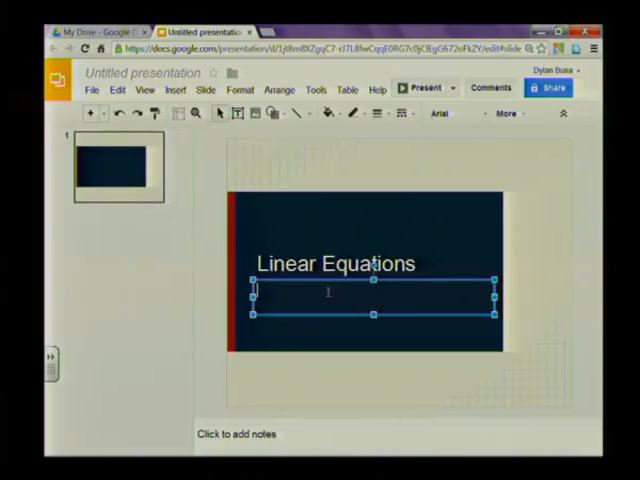
{"action": "type", "text": "Grda e"}
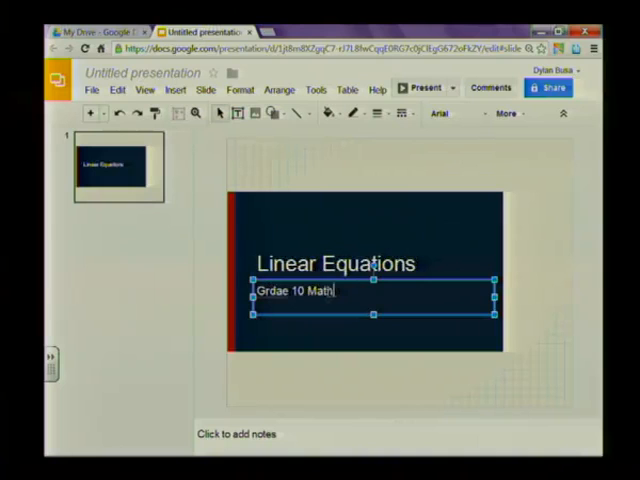
{"action": "type", "text": "ematics"}
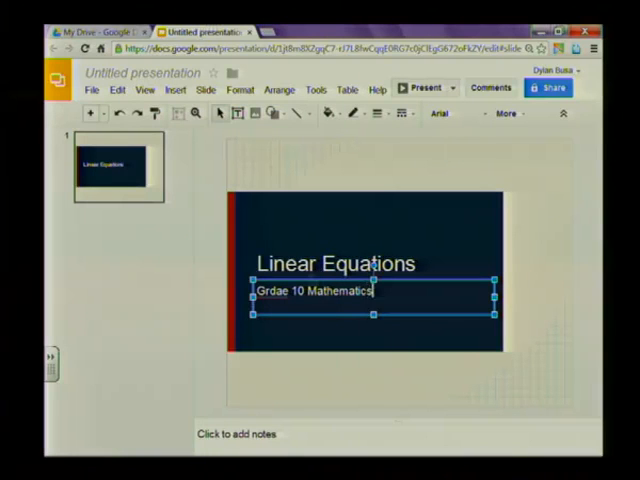